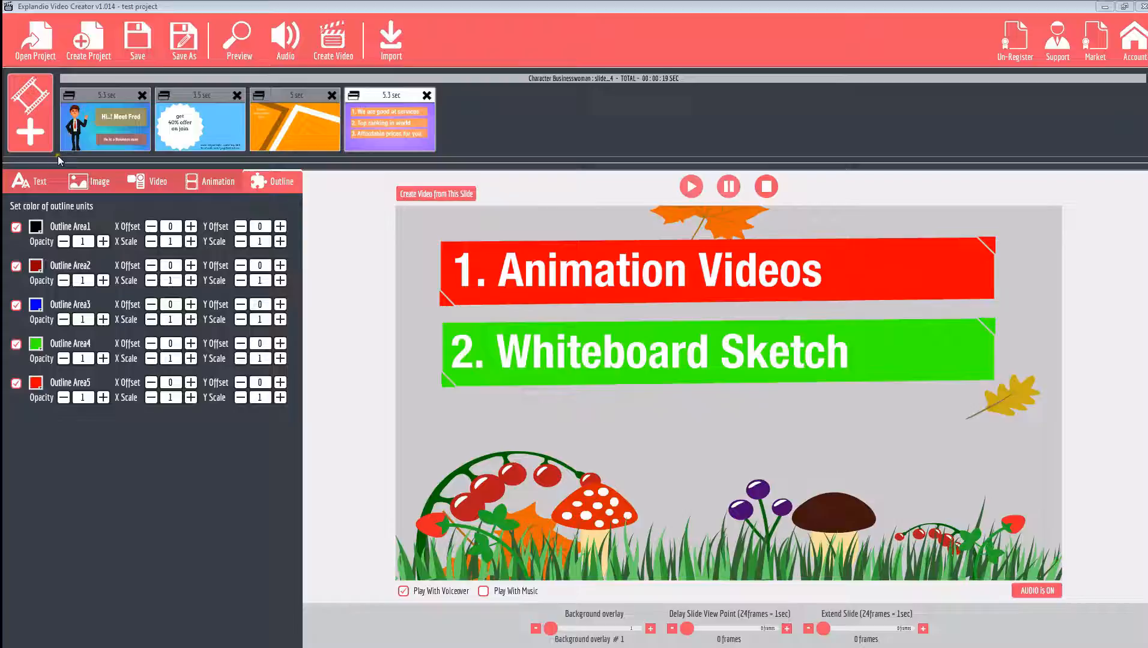
# Step: Preview the current slide, then bring up the Add Slide Selection dialog
pyautogui.click(690, 186)
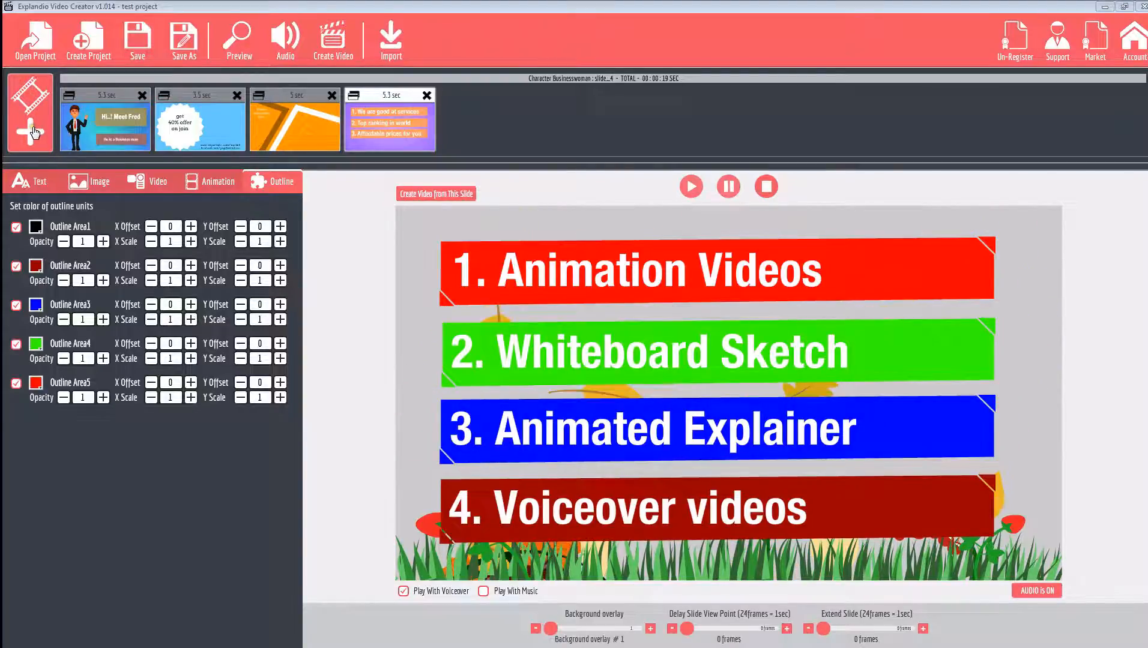
pyautogui.click(29, 113)
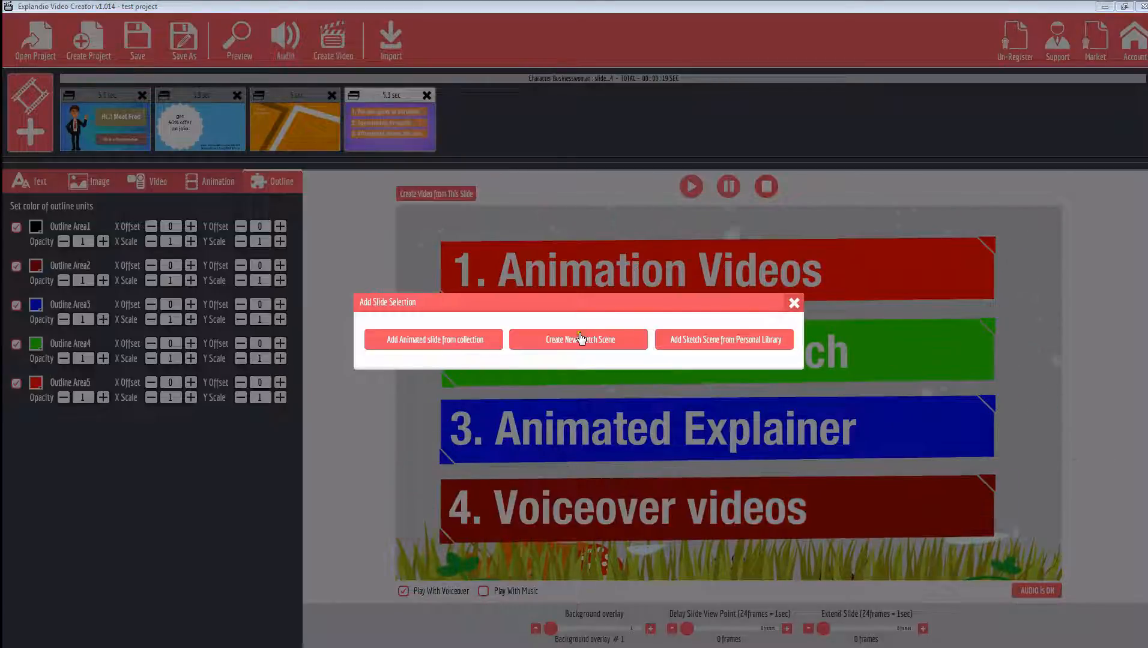
# Step: Create a new sketch scene, landing on an empty canvas
pyautogui.click(577, 339)
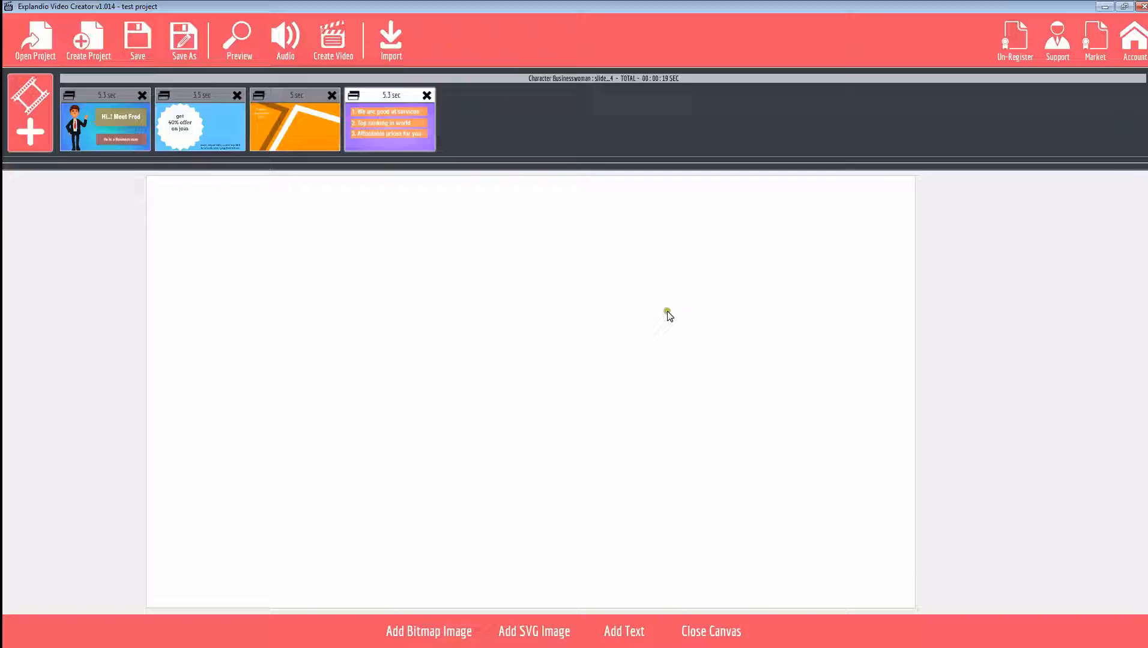
pyautogui.moveTo(545, 379)
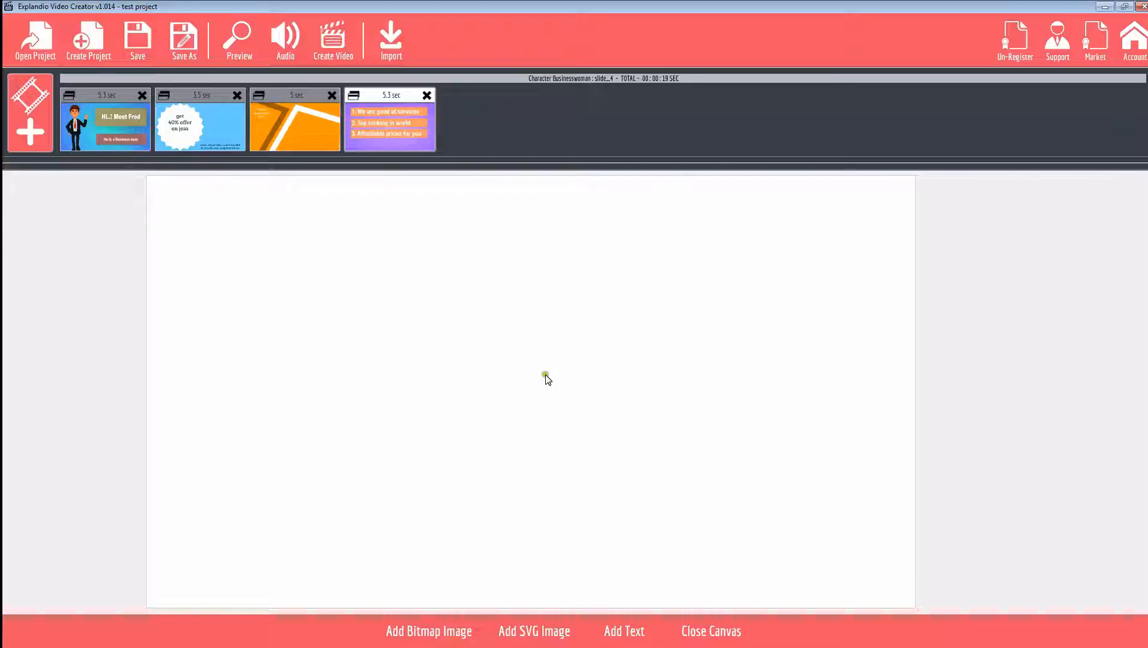
pyautogui.moveTo(593, 492)
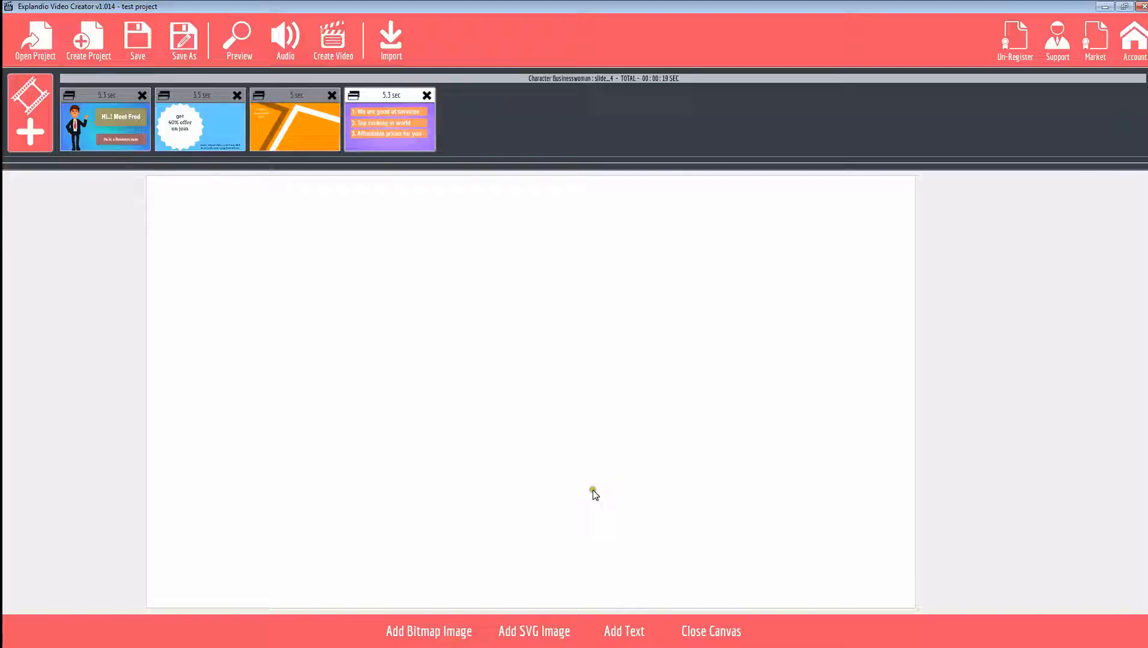
pyautogui.moveTo(503, 622)
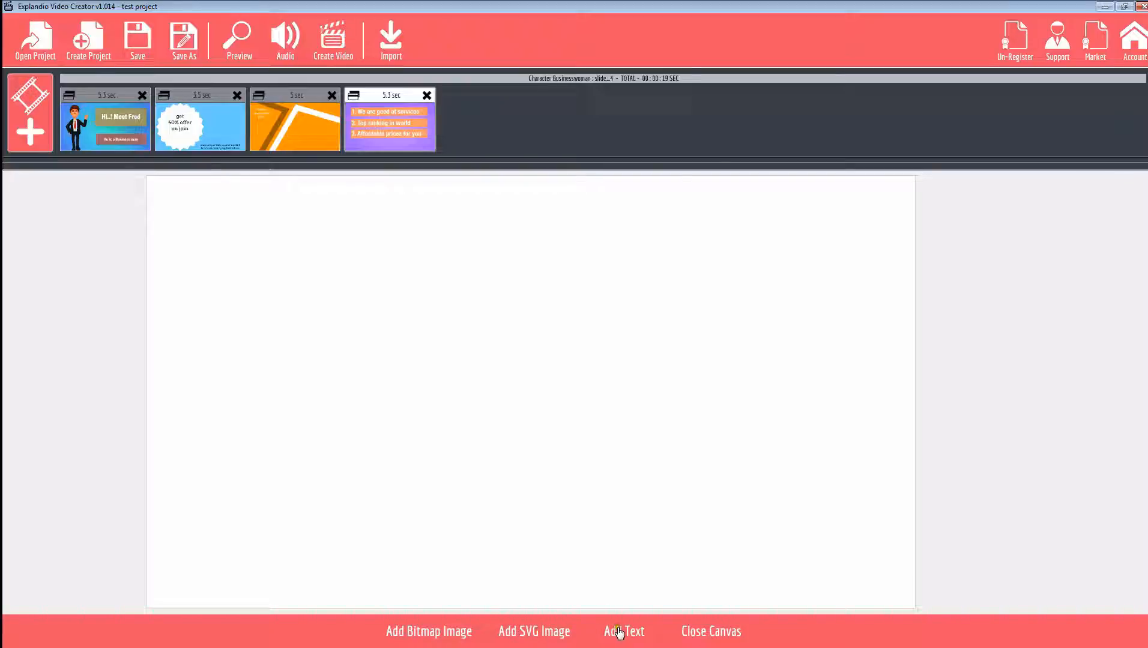
pyautogui.moveTo(705, 634)
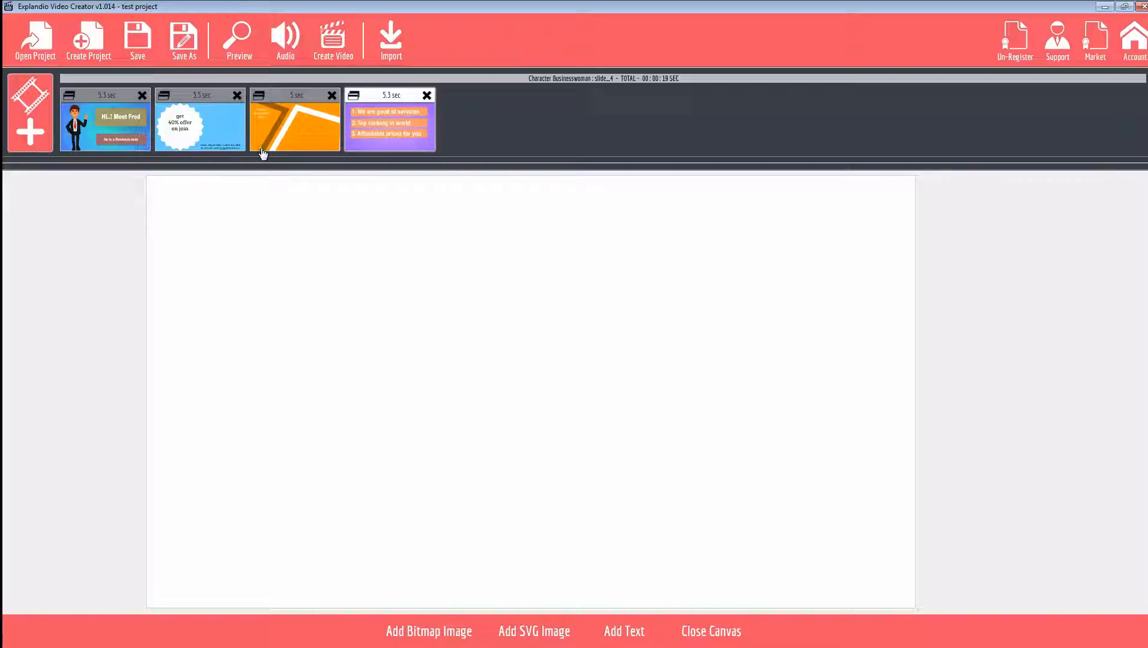
pyautogui.moveTo(636, 291)
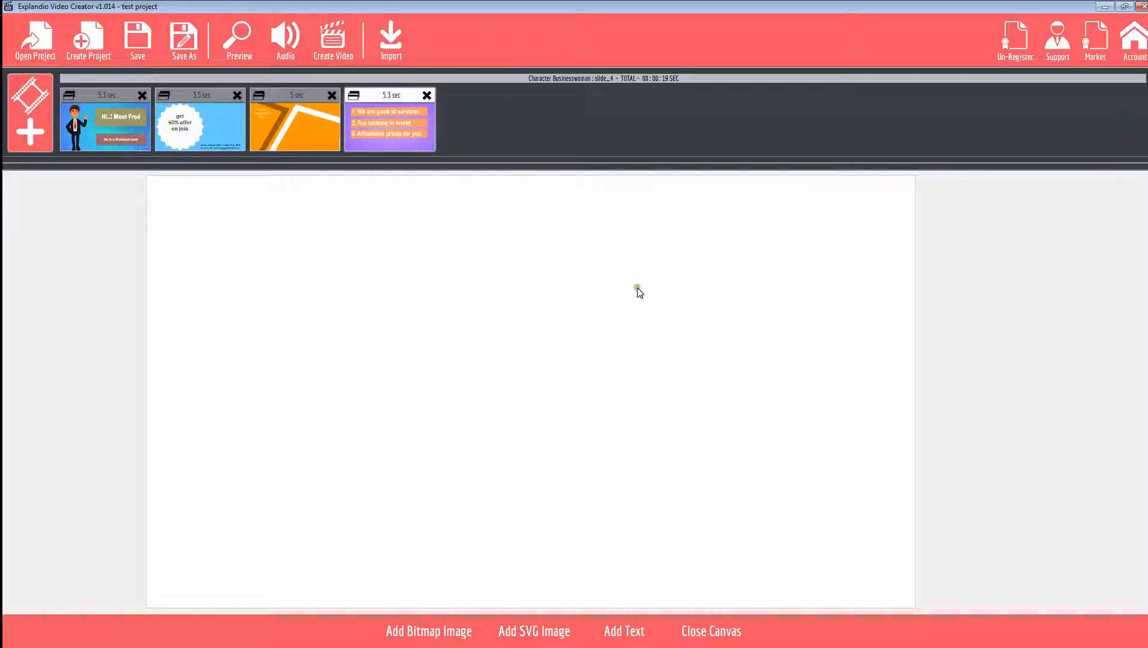
pyautogui.moveTo(433, 607)
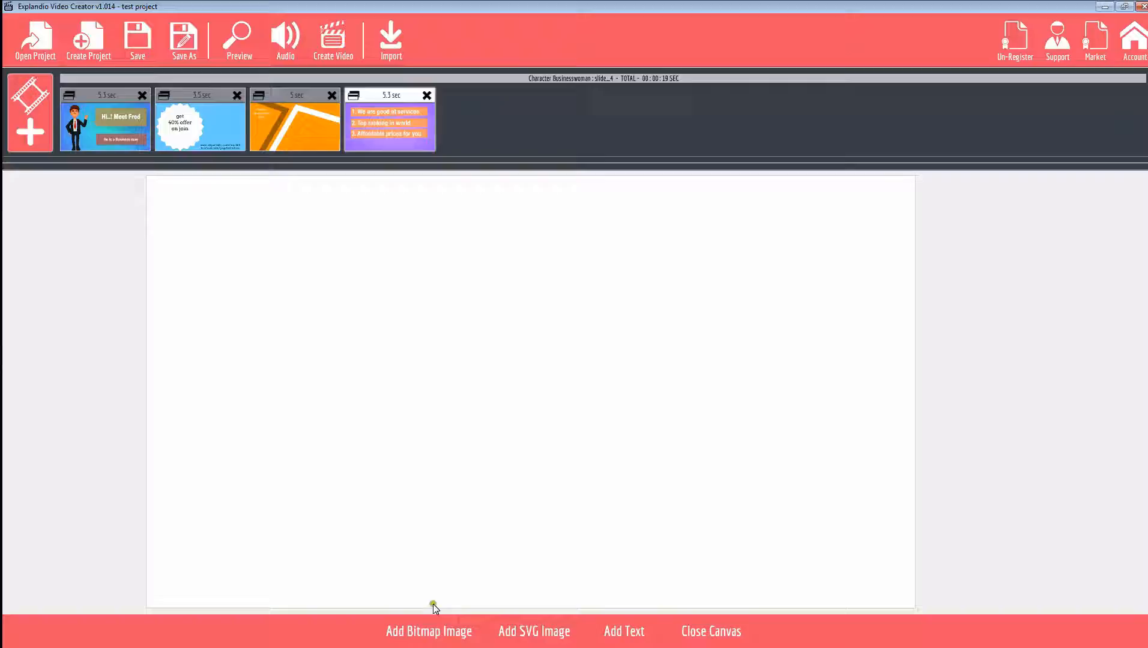
pyautogui.moveTo(426, 632)
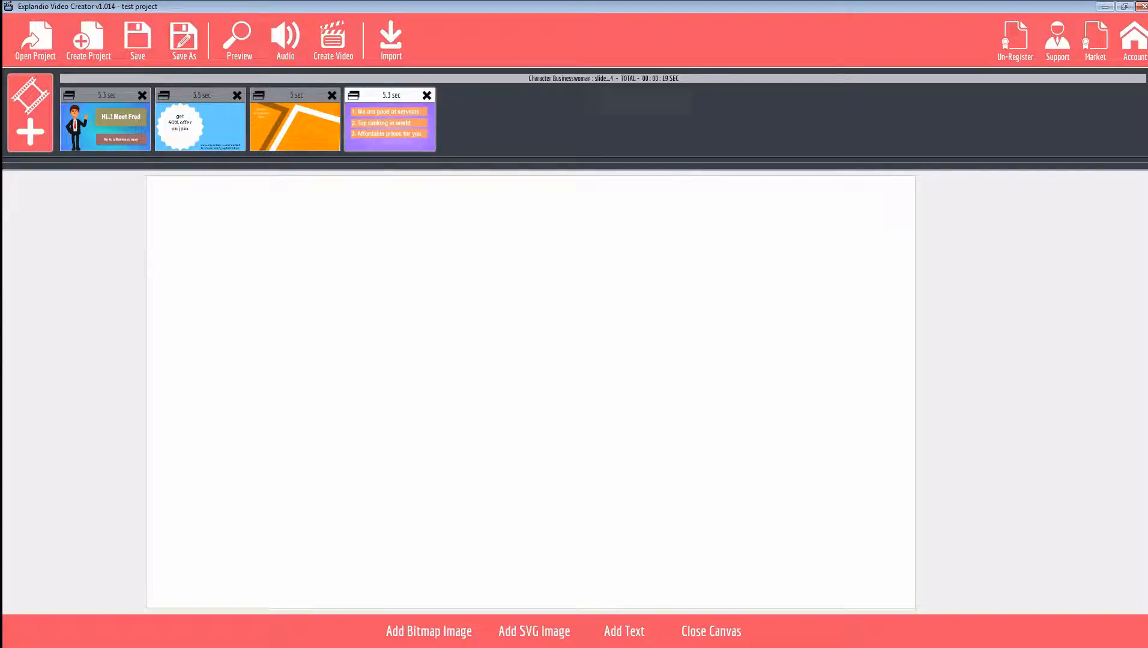
# Step: Import the robot bitmap 'pic (3)' from disk into the vector-trace preview
pyautogui.click(429, 632)
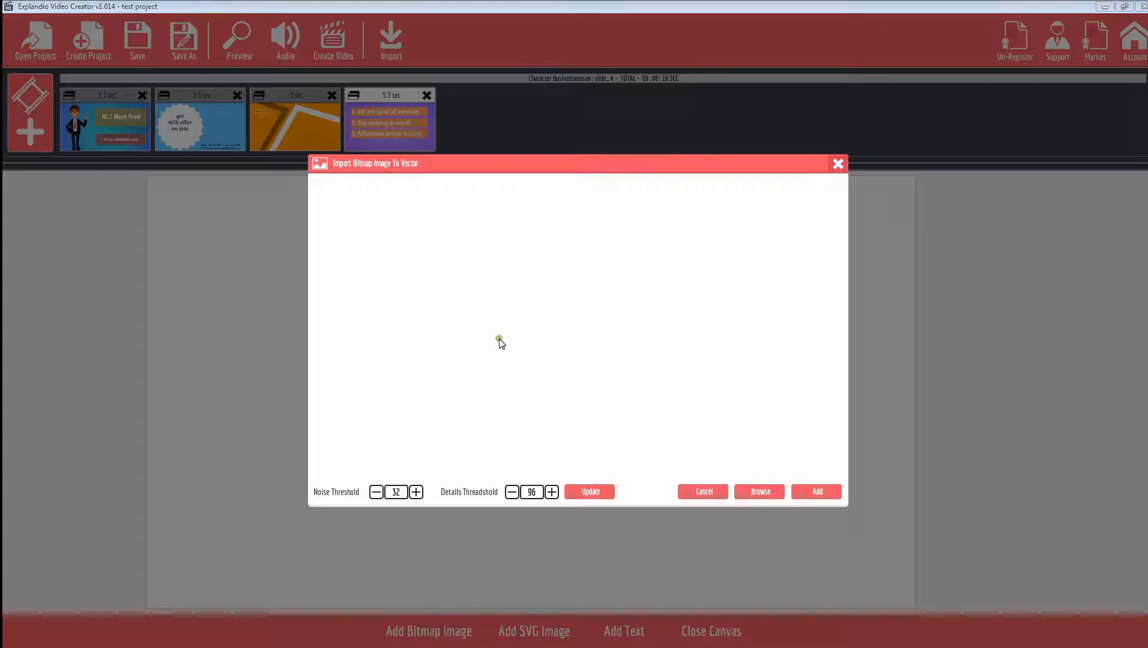
pyautogui.click(758, 491)
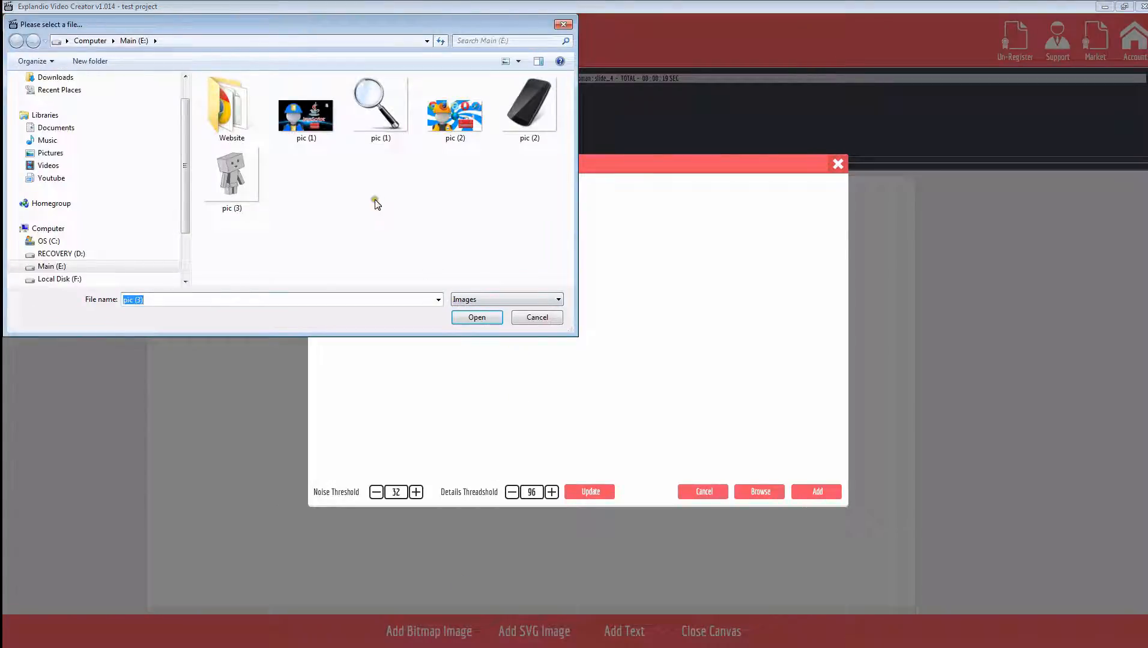
pyautogui.click(232, 176)
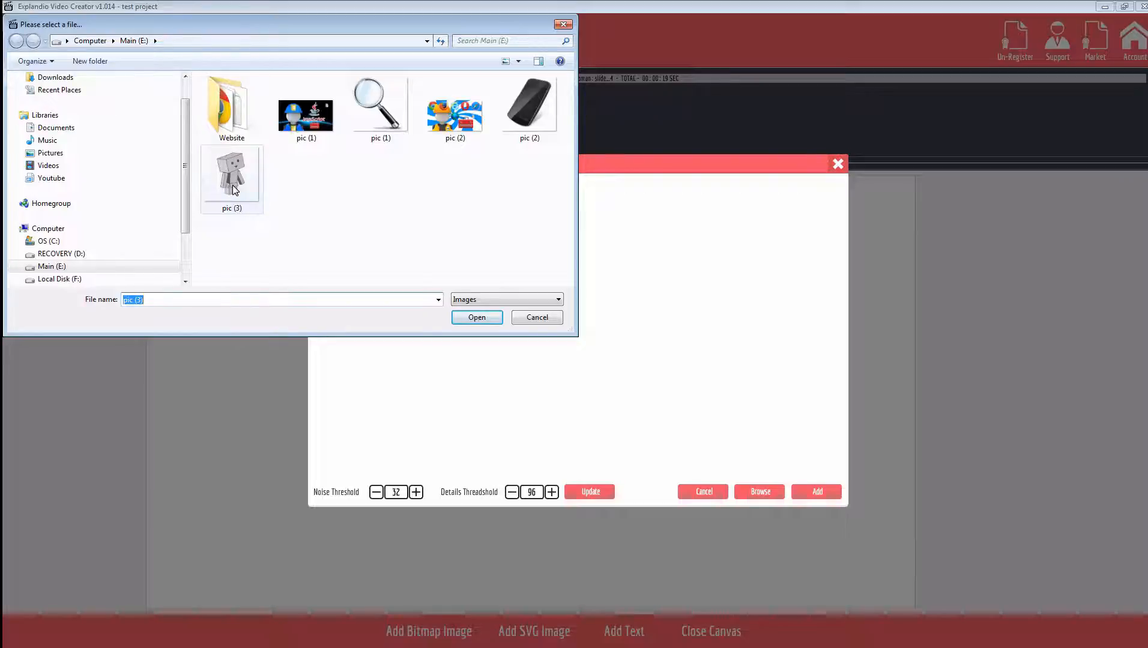
pyautogui.click(476, 317)
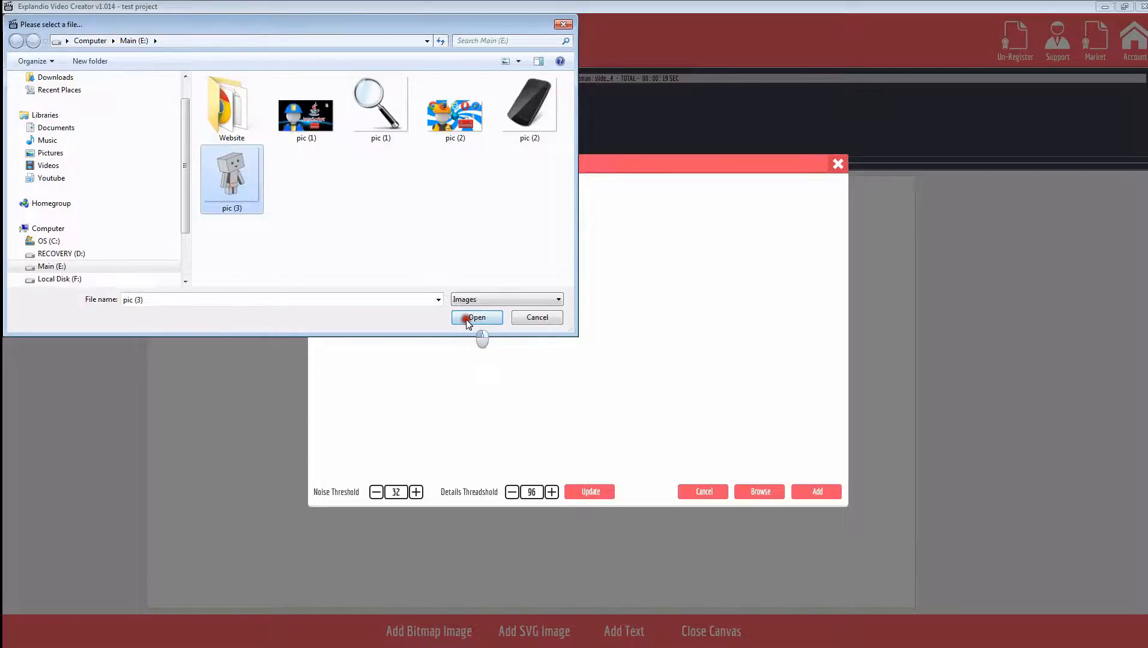
pyautogui.click(476, 317)
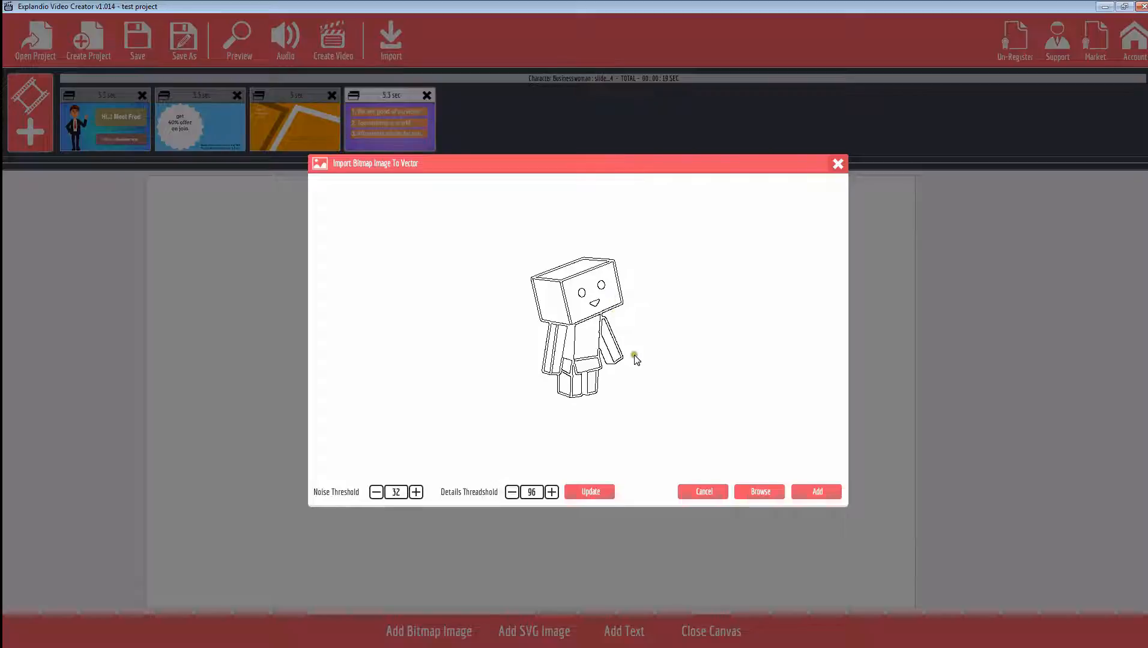
pyautogui.moveTo(659, 271)
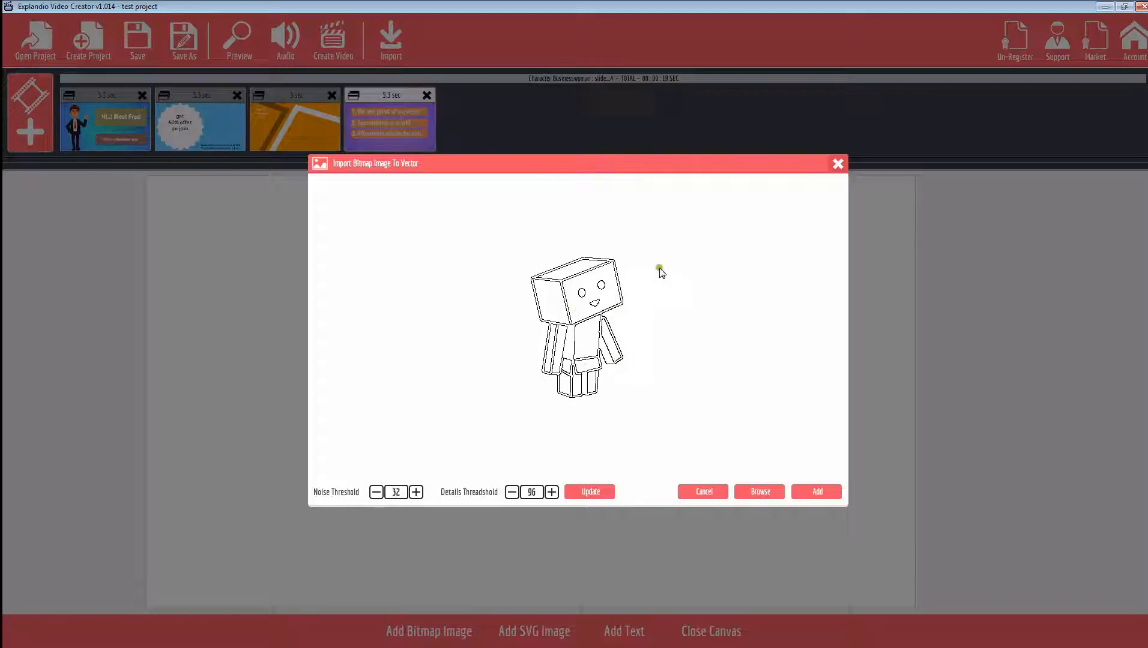
pyautogui.moveTo(586, 240)
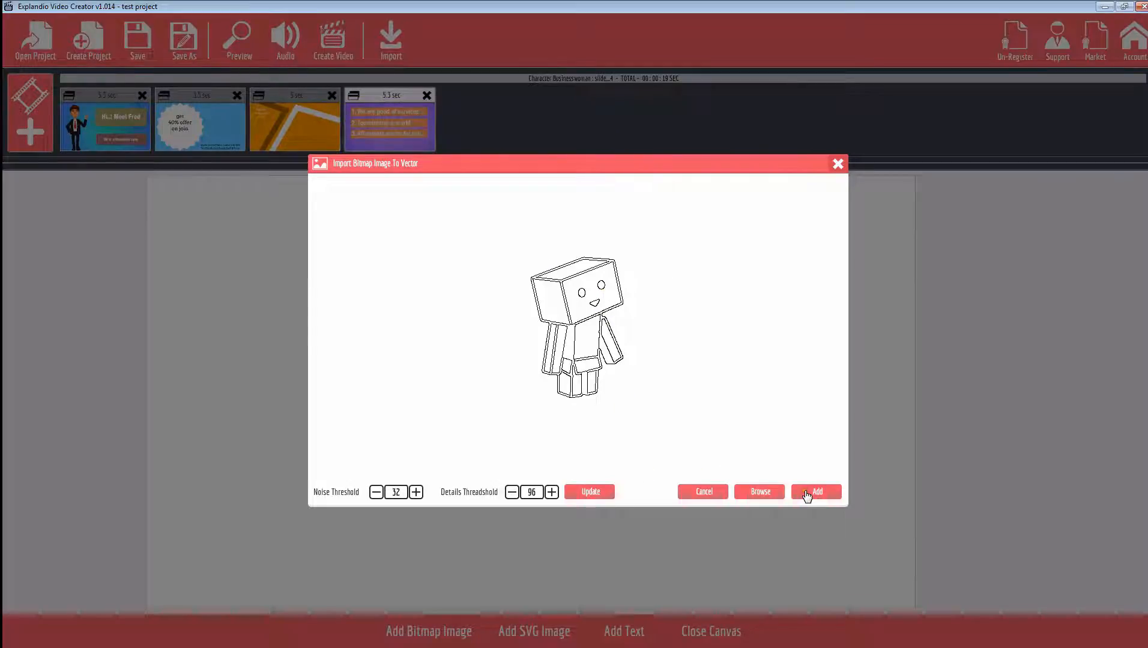
pyautogui.moveTo(749, 373)
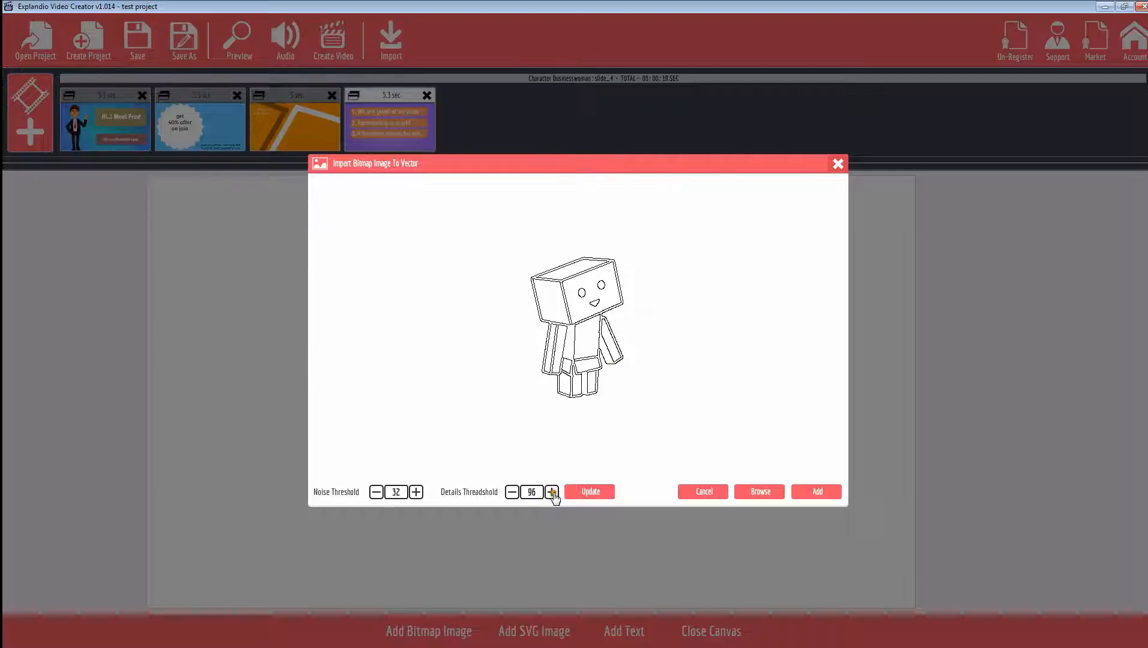
# Step: Set the trace detail threshold to 97 and add the robot to the canvas
pyautogui.click(551, 493)
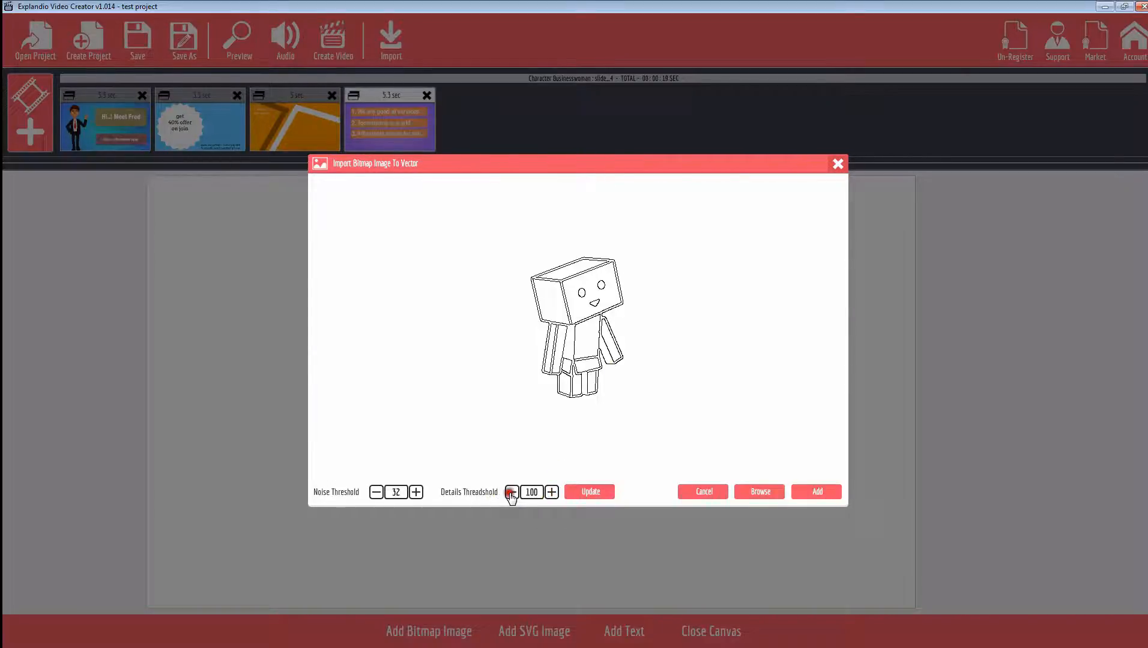
pyautogui.click(511, 492)
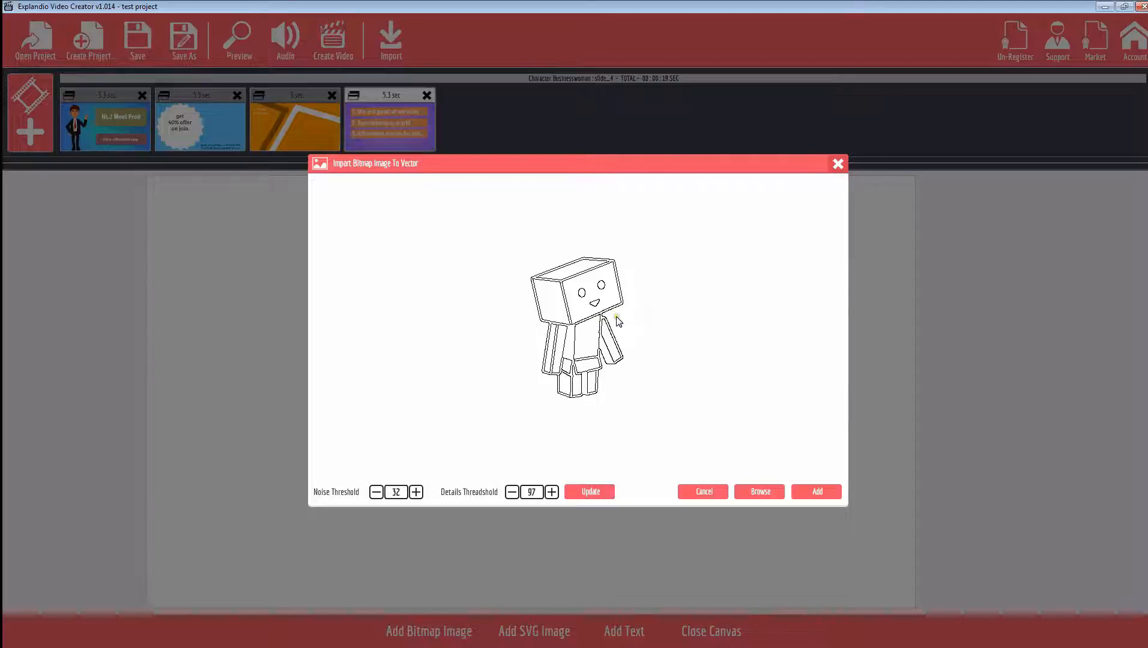
pyautogui.moveTo(527, 462)
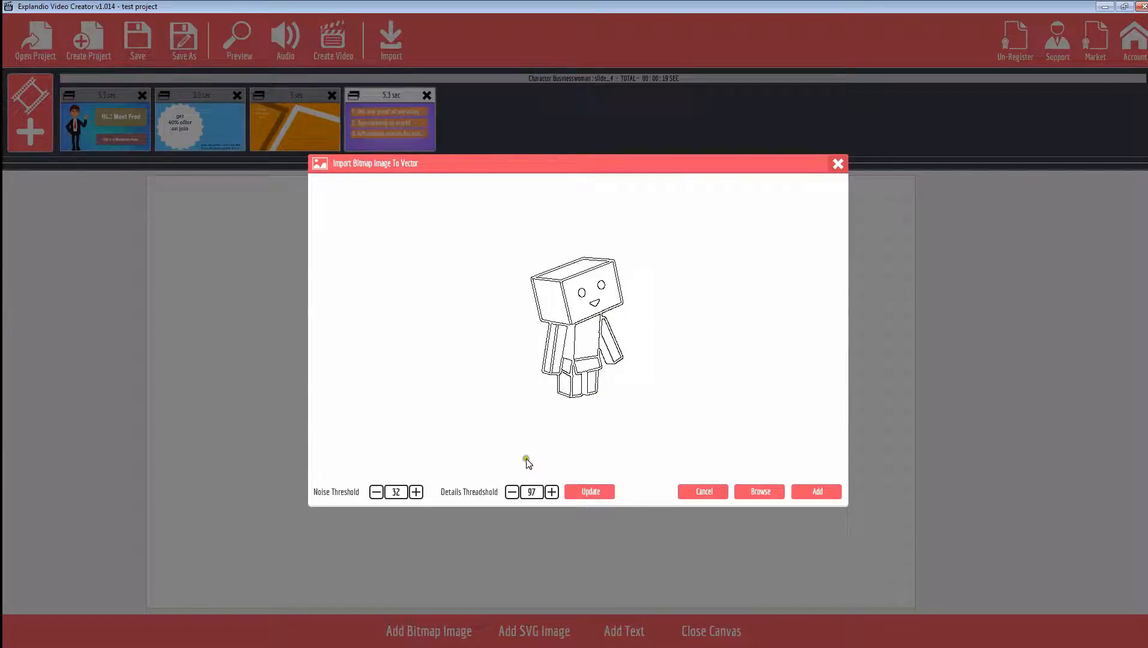
pyautogui.click(816, 491)
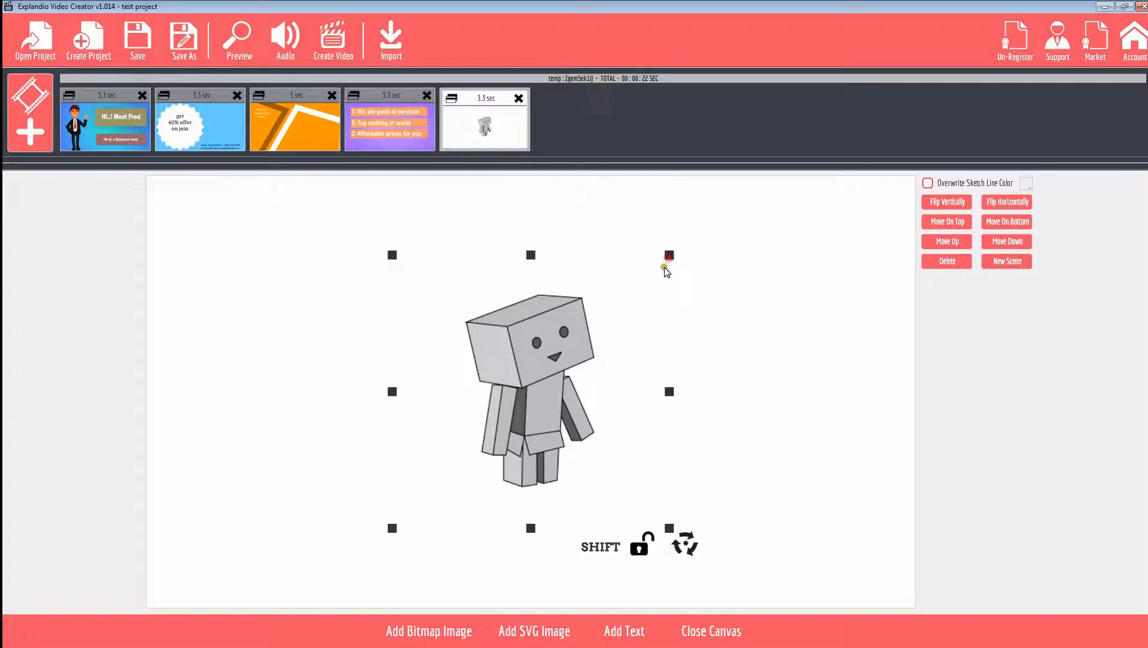
pyautogui.moveTo(779, 422)
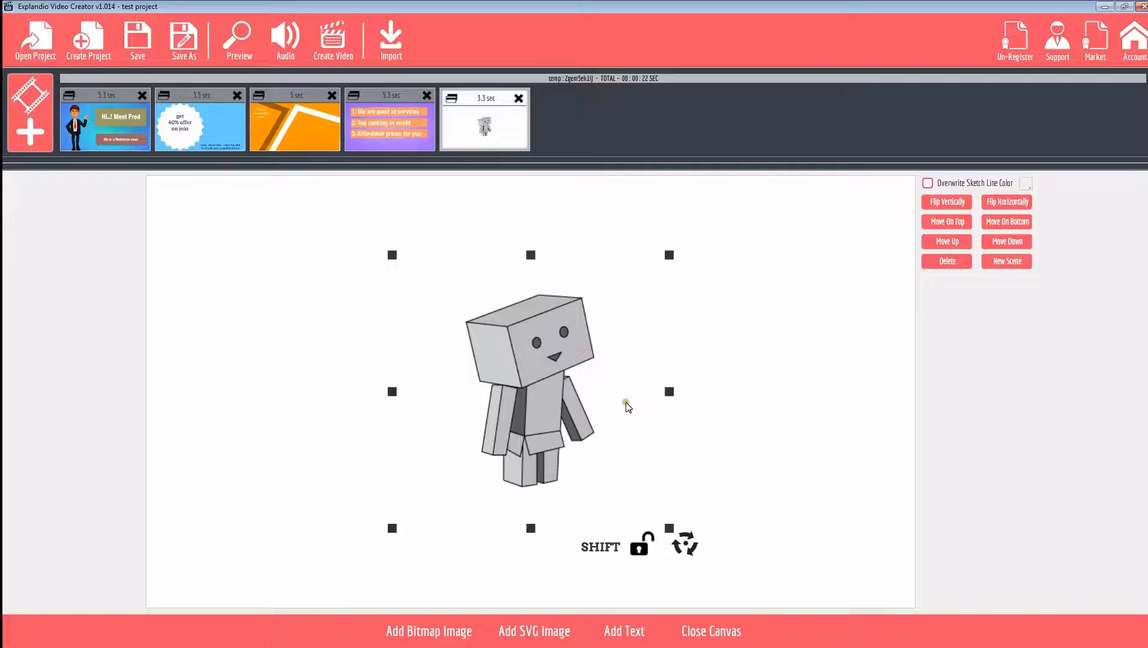
pyautogui.moveTo(754, 351)
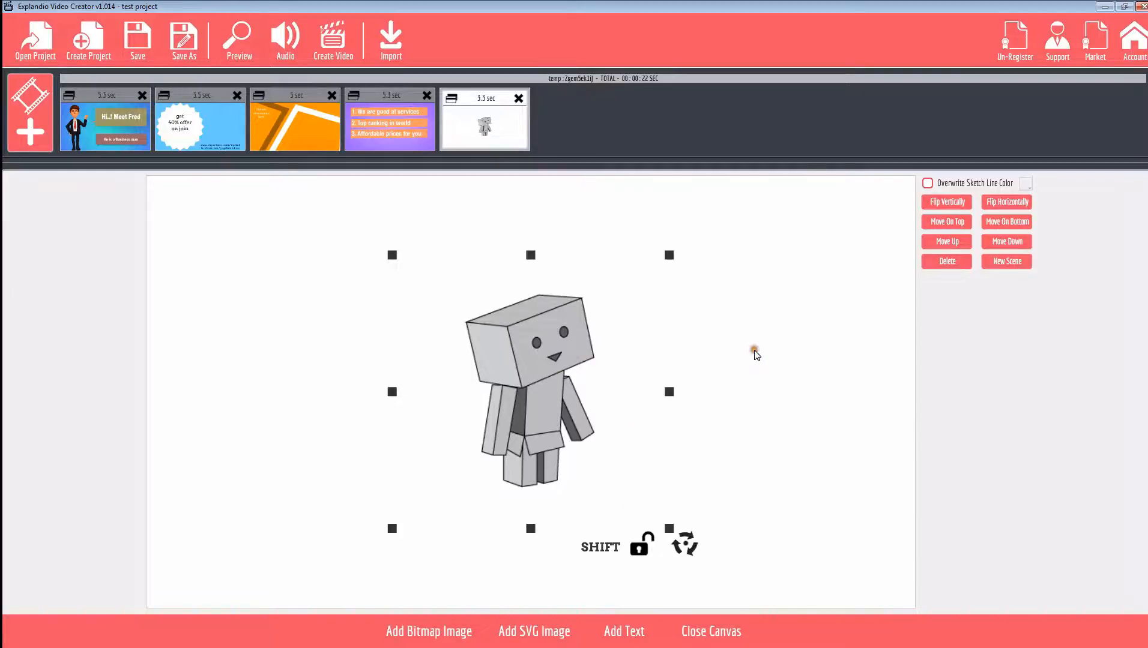
pyautogui.moveTo(911, 203)
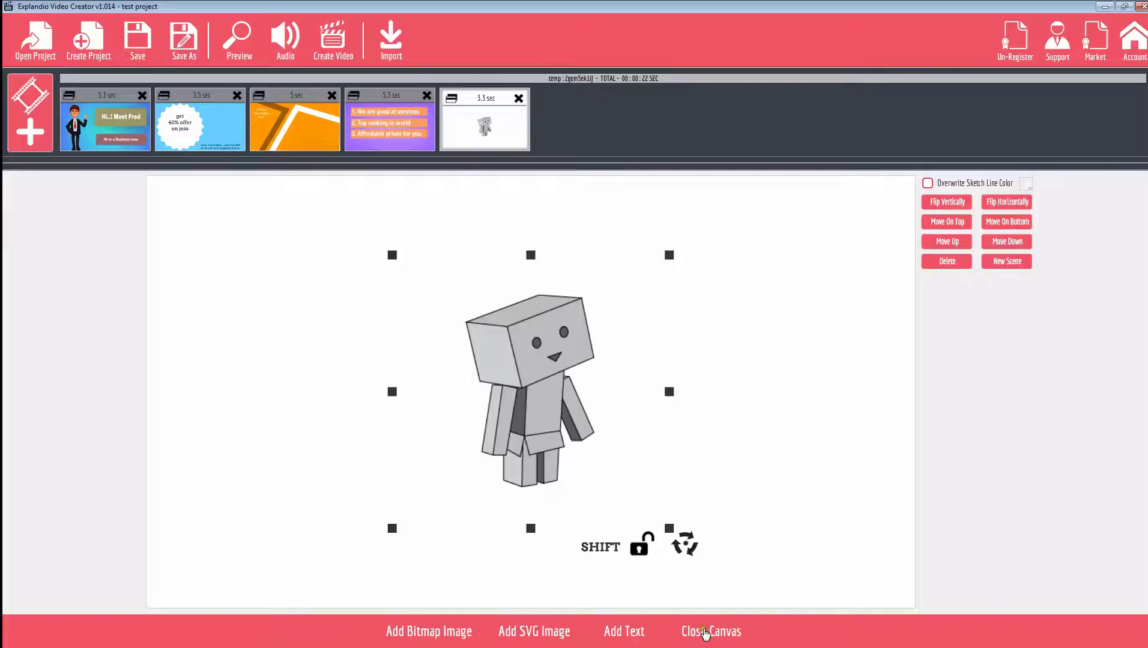
# Step: Close the canvas, returning to the fifth scene's settings with the robot in preview
pyautogui.click(708, 631)
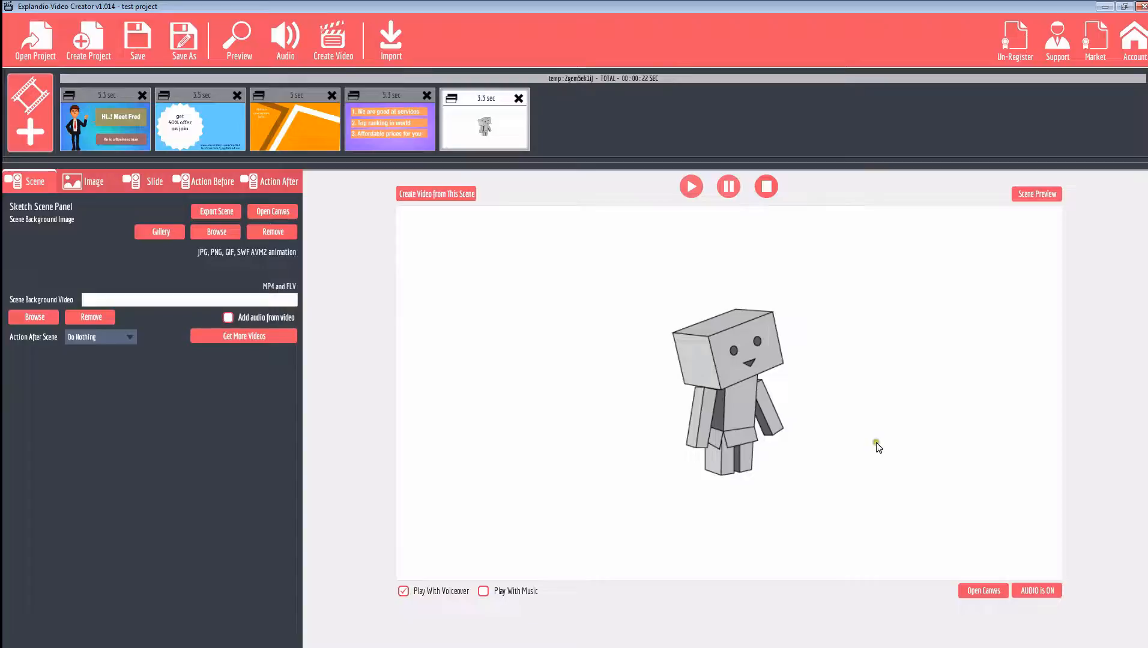
pyautogui.moveTo(685, 382)
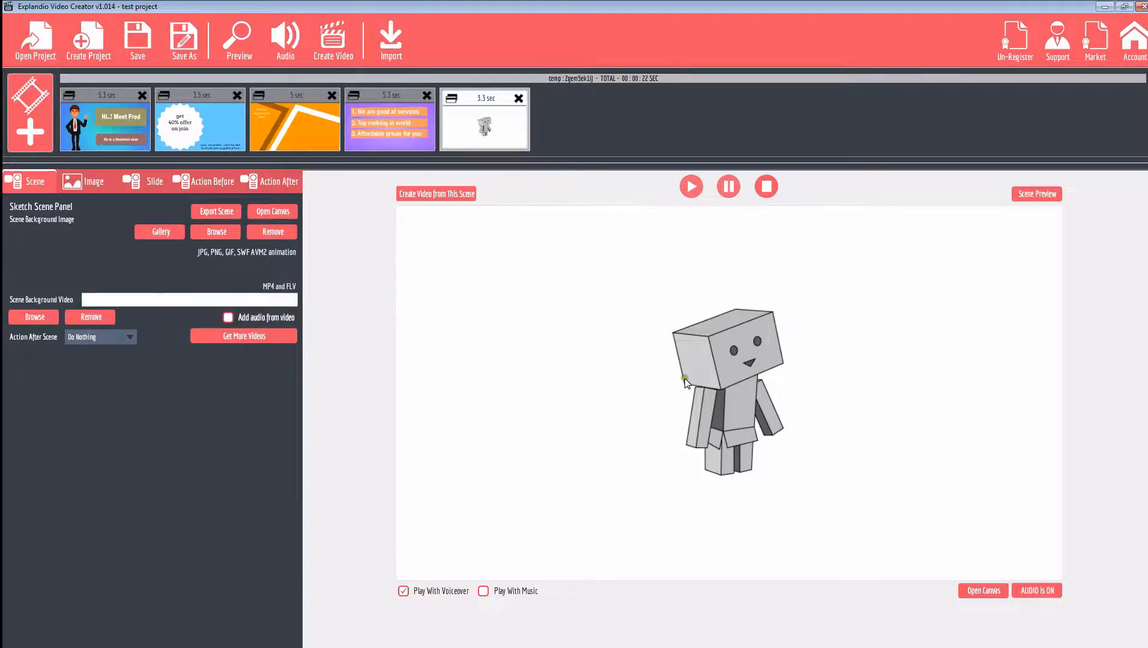
pyautogui.moveTo(802, 383)
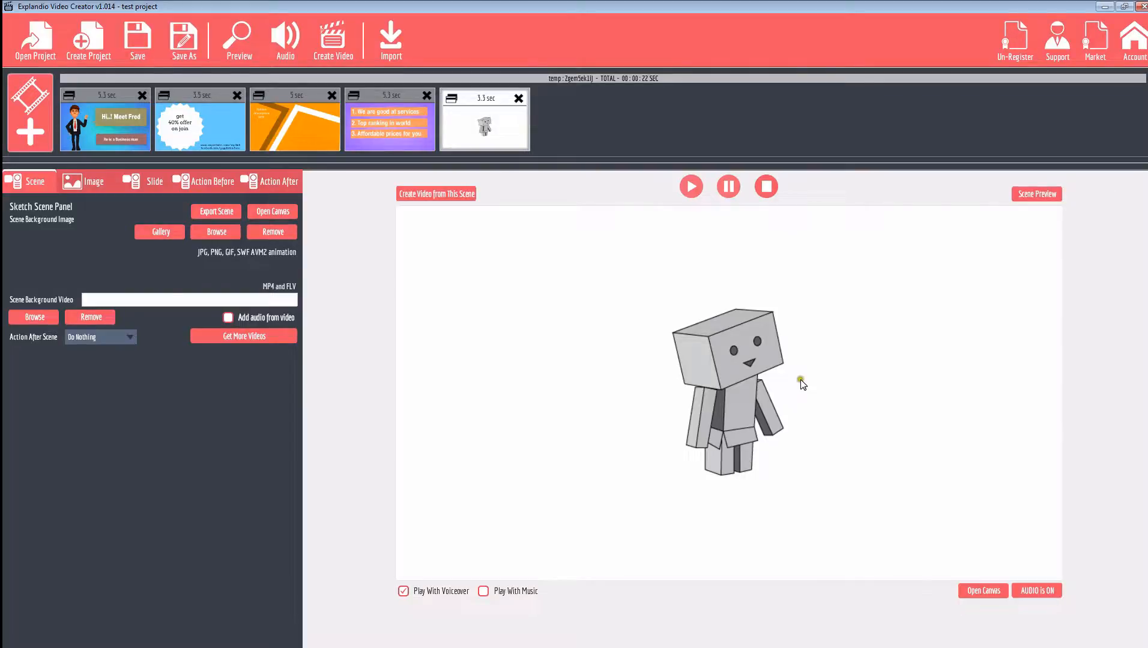
pyautogui.moveTo(754, 373)
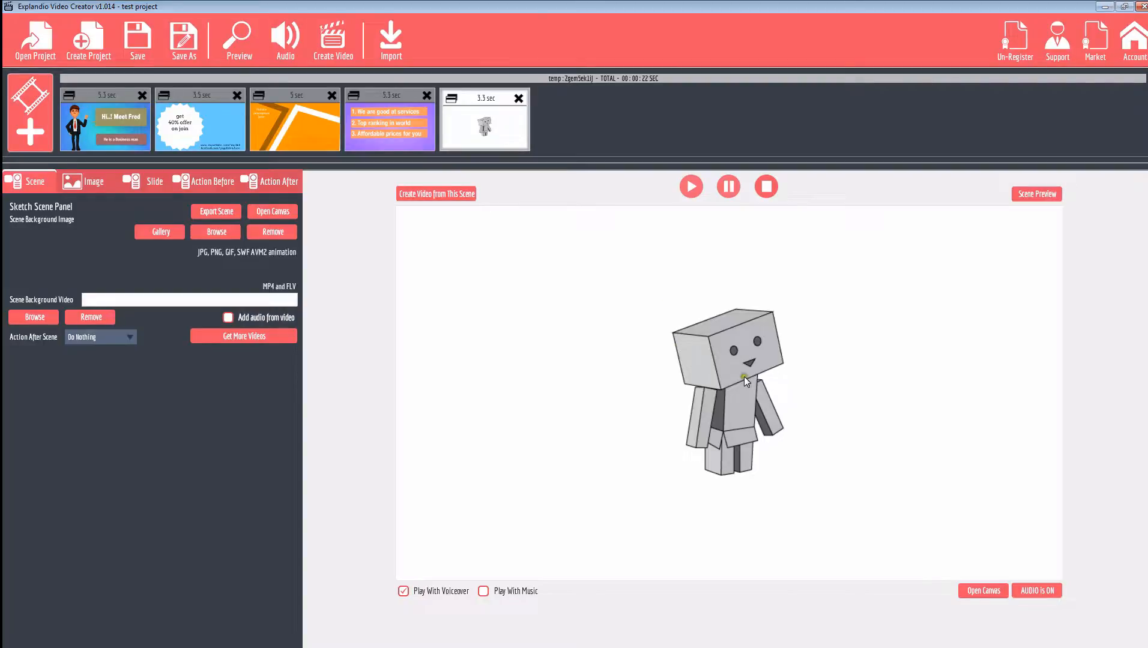
# Step: Play the fifth scene's preview showing a hand sketching the robot
pyautogui.click(690, 186)
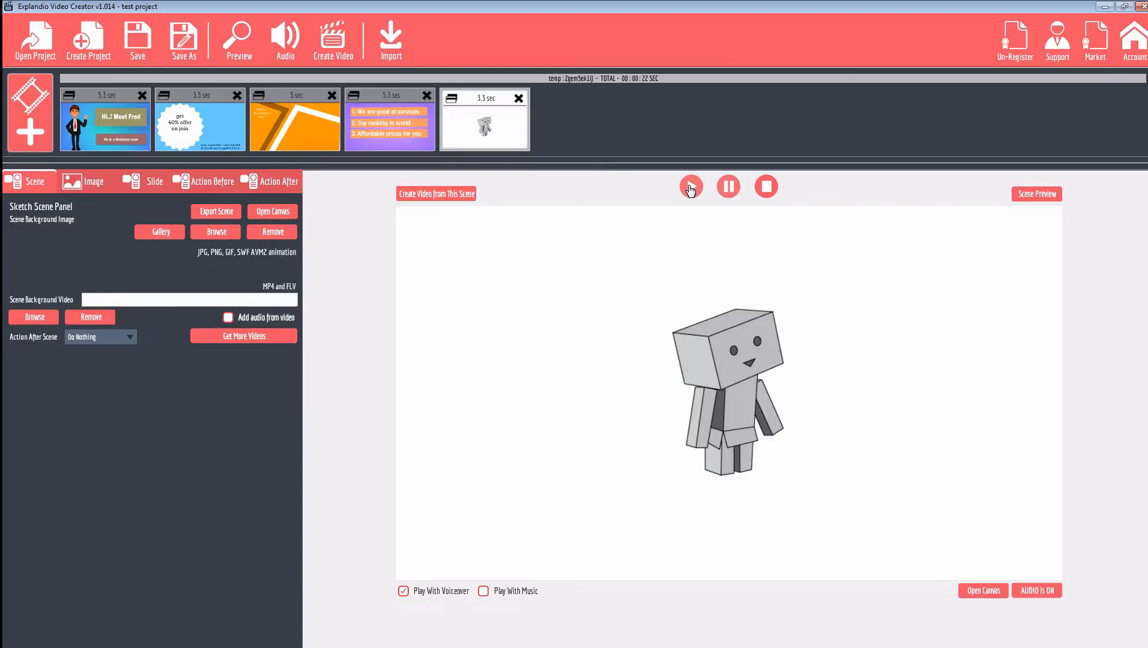
pyautogui.click(689, 186)
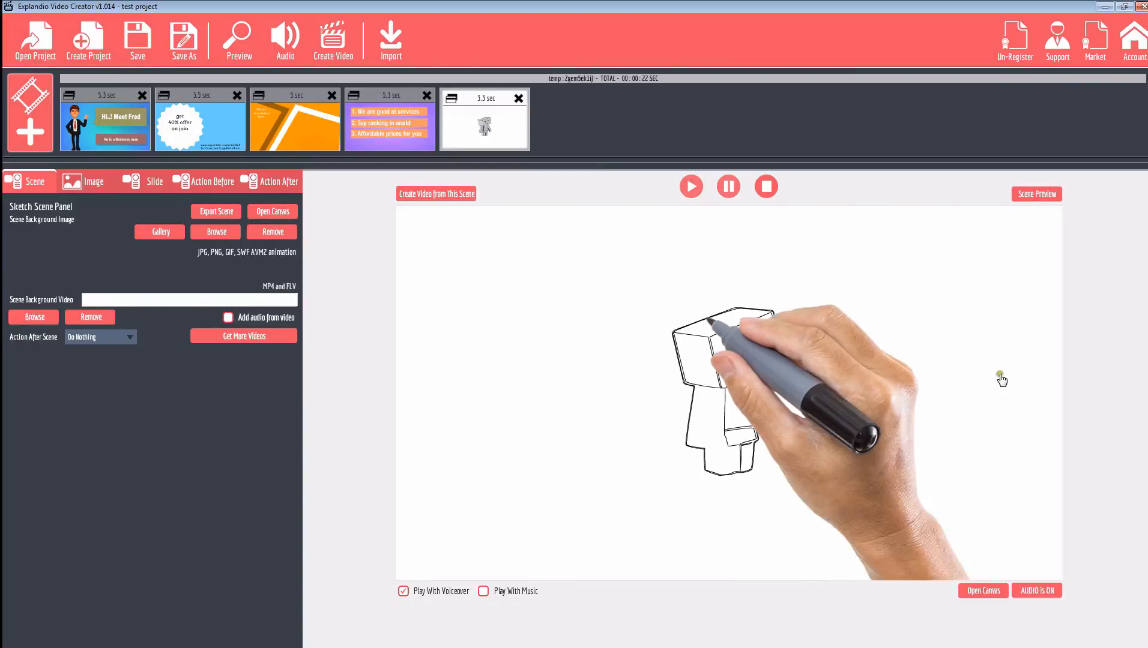